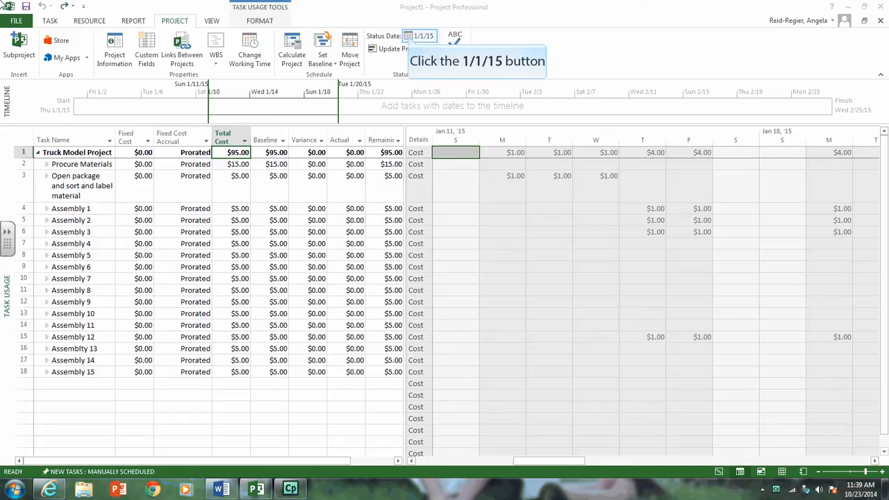
Change the project status date from 1/1/15 to January 28, 2015
click(410, 35)
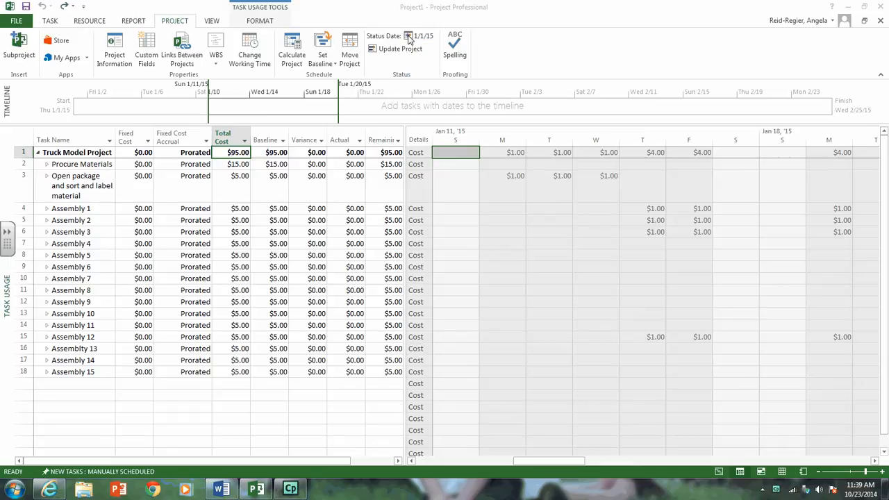
click(408, 35)
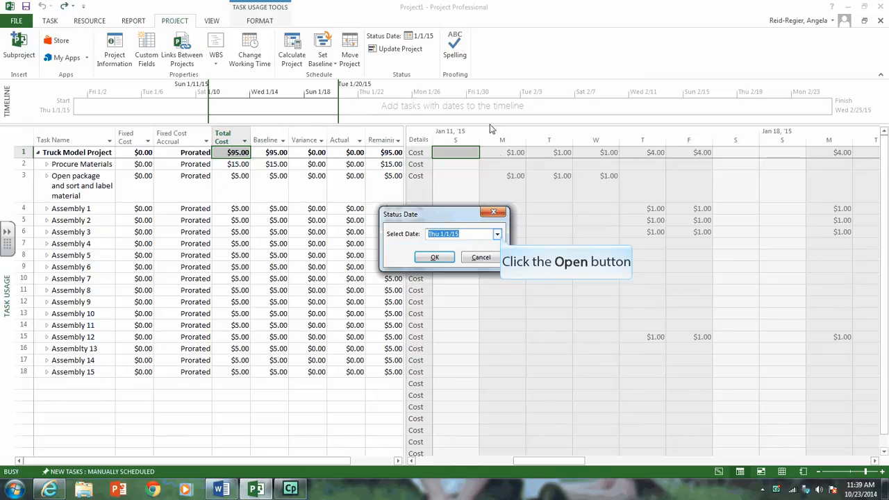
click(496, 233)
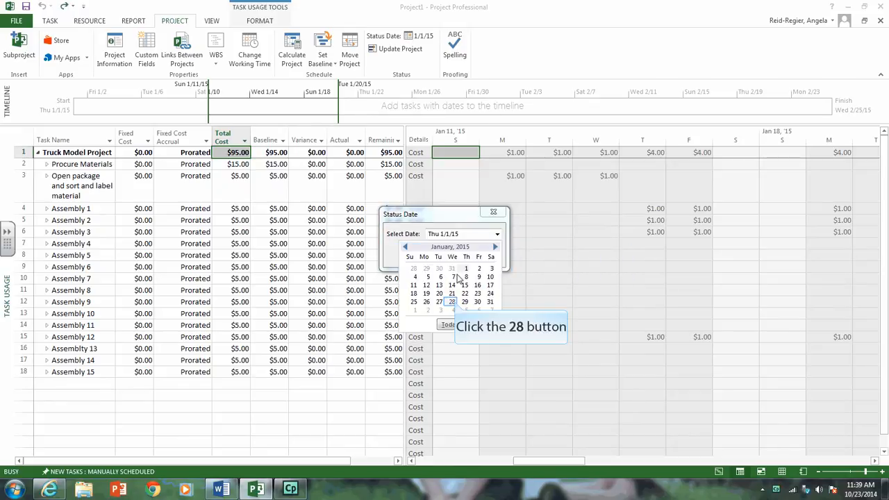
click(451, 302)
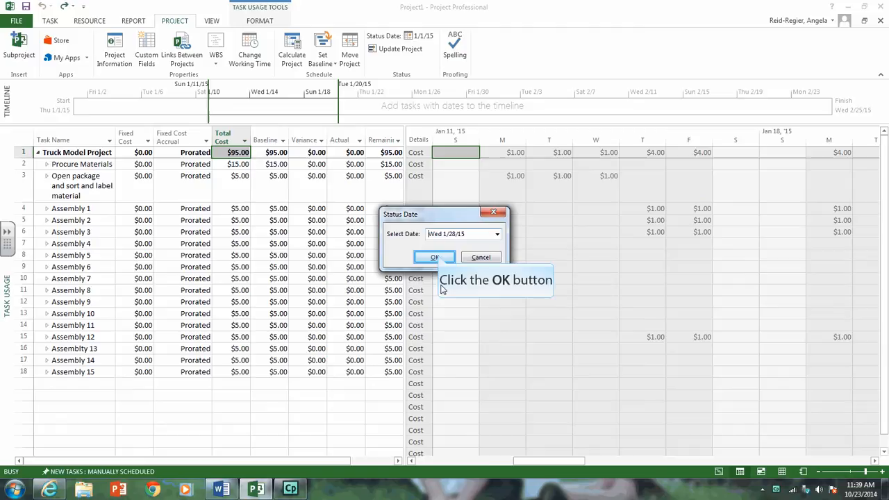
click(434, 256)
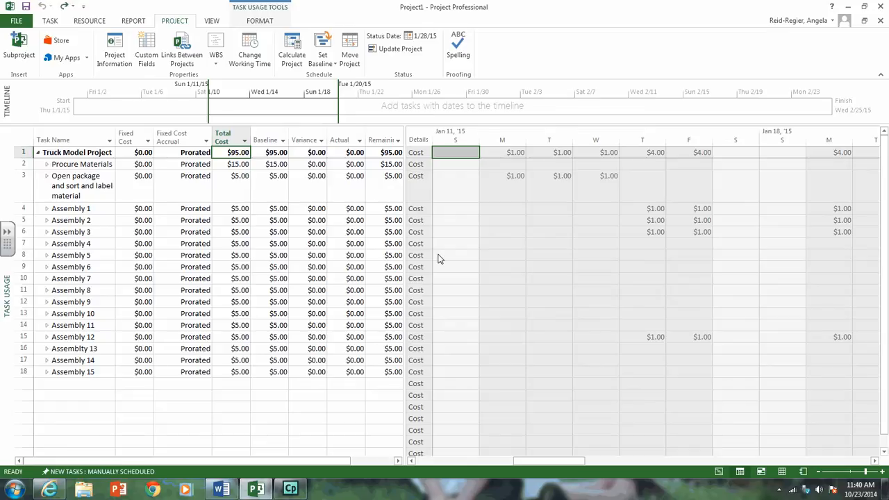
mouse_move(50, 21)
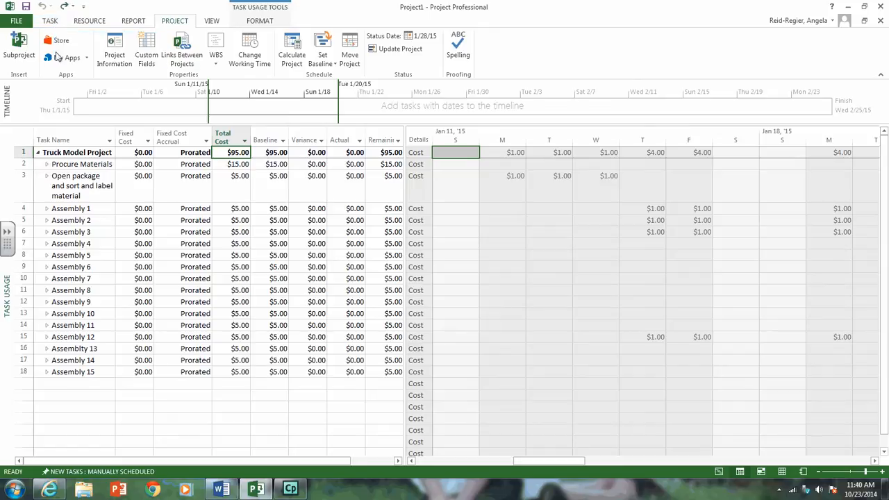
Replace the Cost table with the Earned Value table from More Tables
click(49, 20)
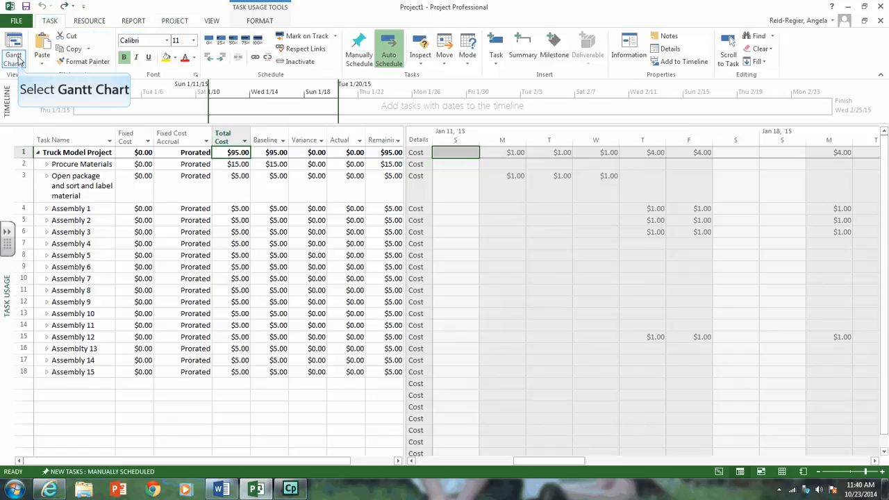
click(14, 52)
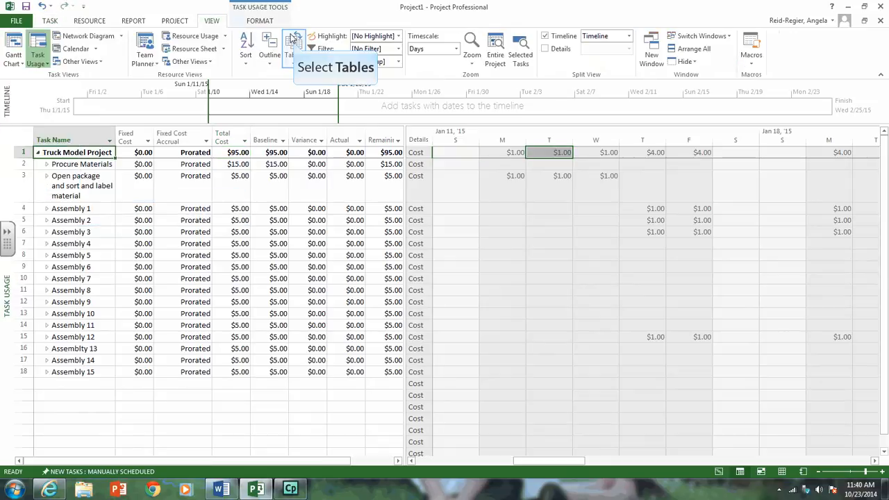
click(293, 46)
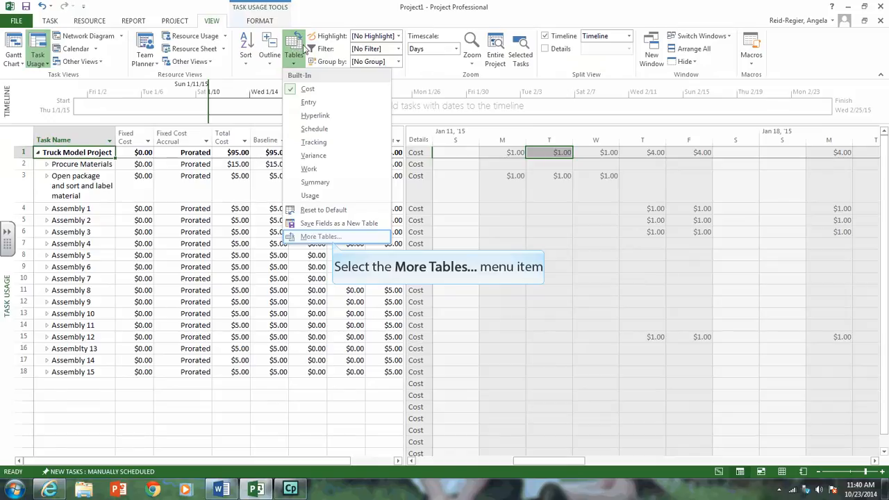
click(320, 236)
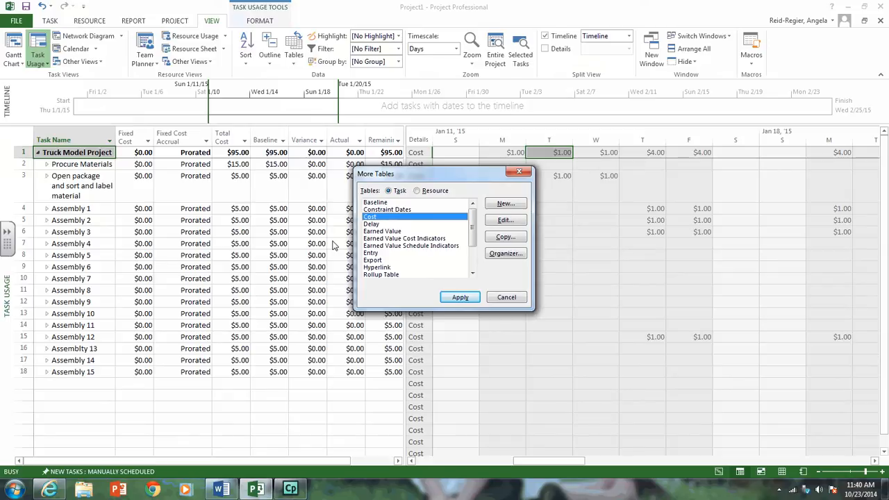
click(382, 230)
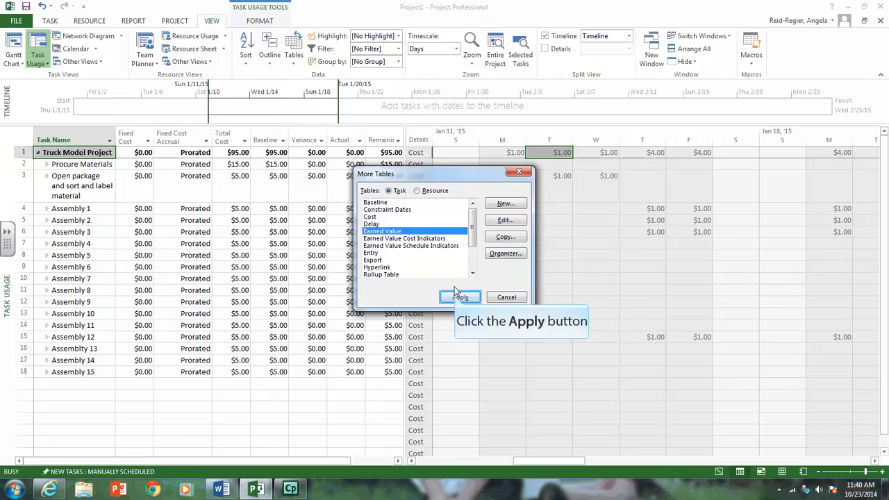
click(460, 297)
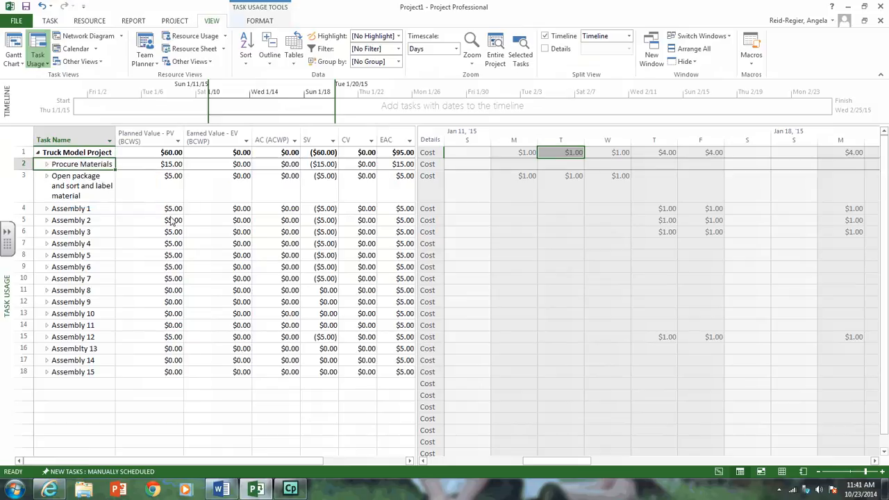
mouse_move(49, 20)
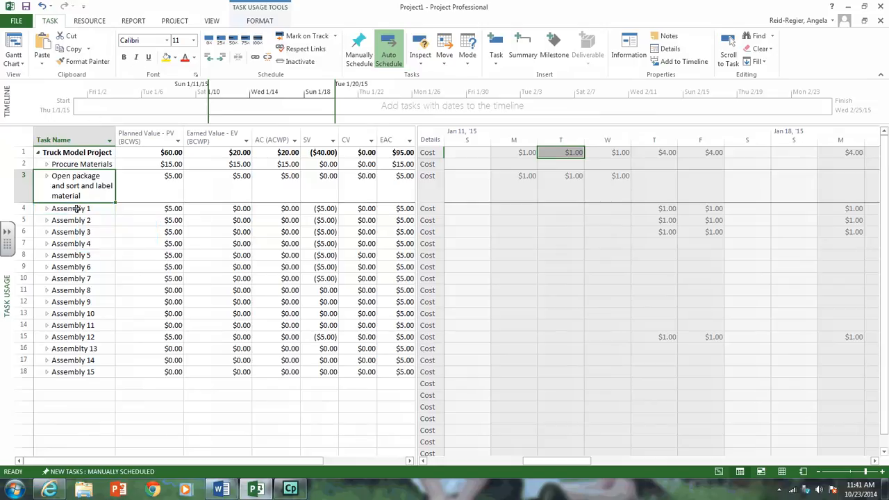
Mark the Assembly 1 task 100% complete
click(70, 208)
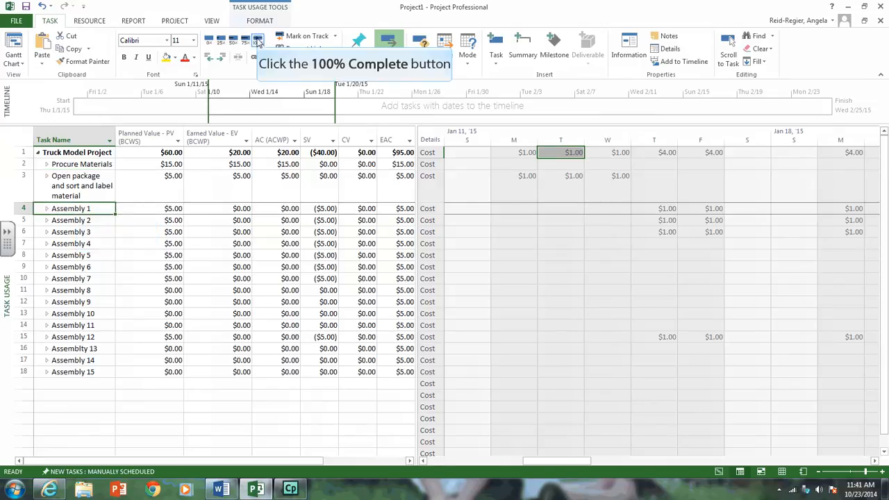
click(258, 38)
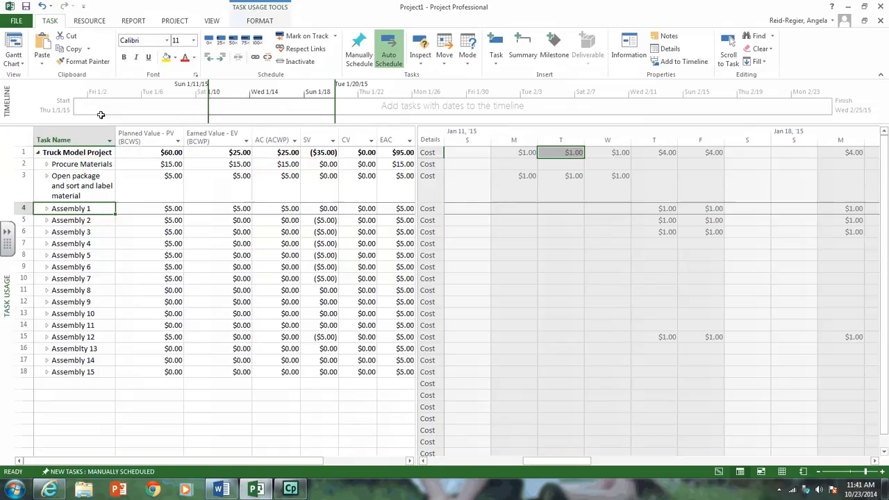
In Task Information, set Assembly 2 to 75% and Assembly 3 to 50% complete
double_click(70, 220)
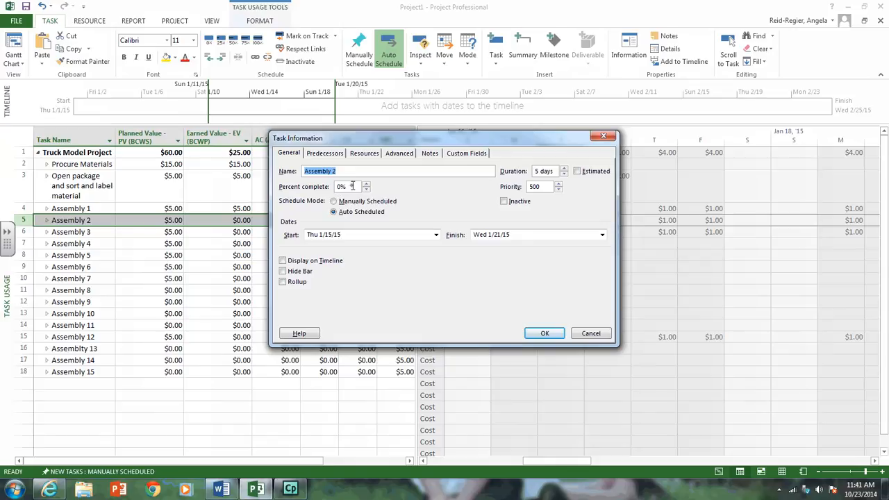
click(348, 186)
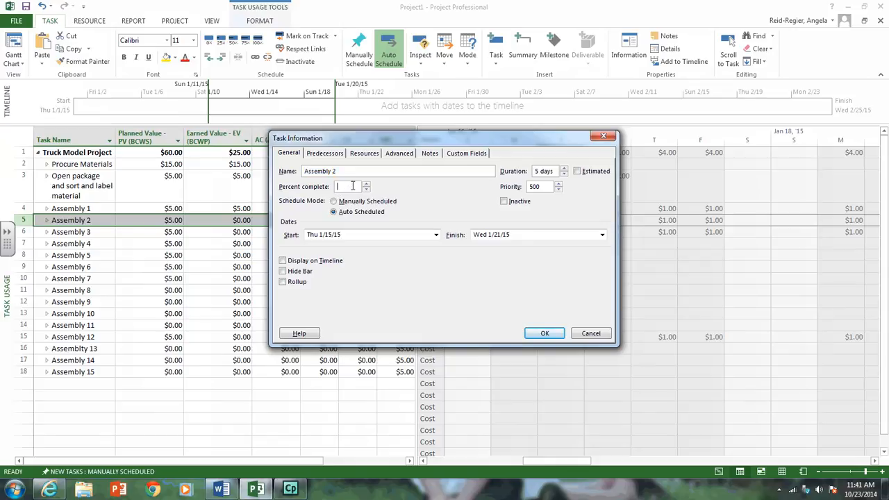
text(75)
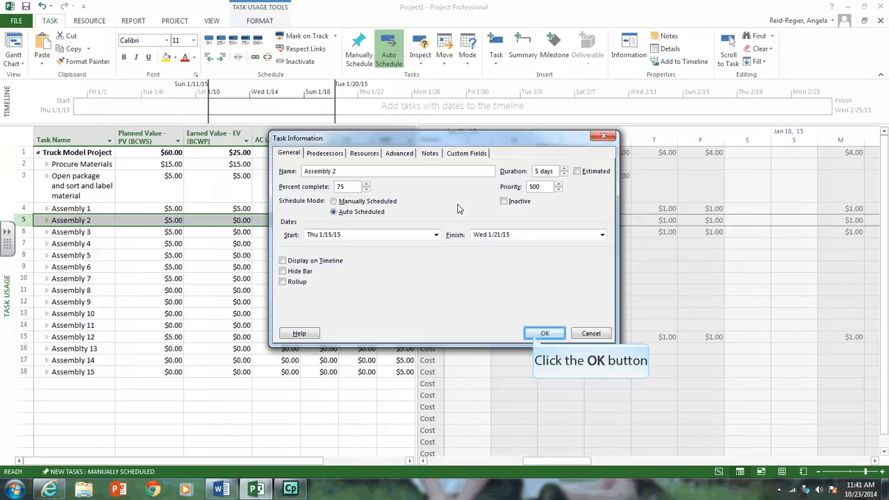
click(545, 333)
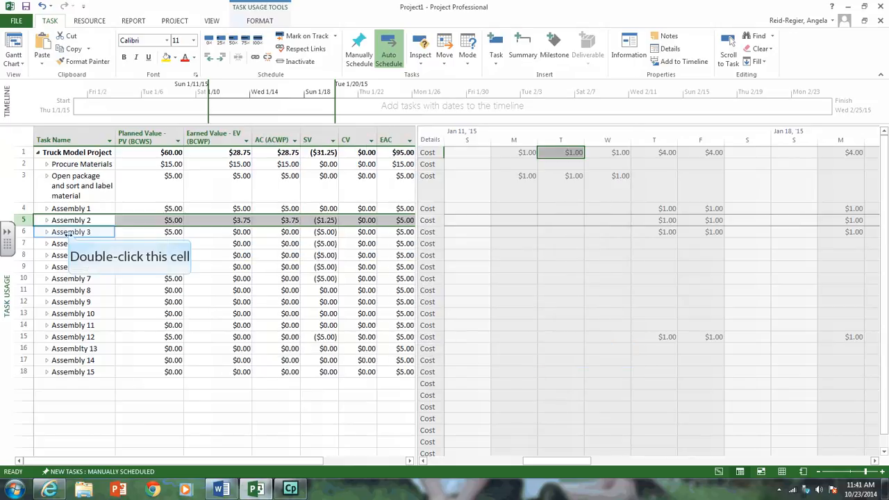
double_click(70, 231)
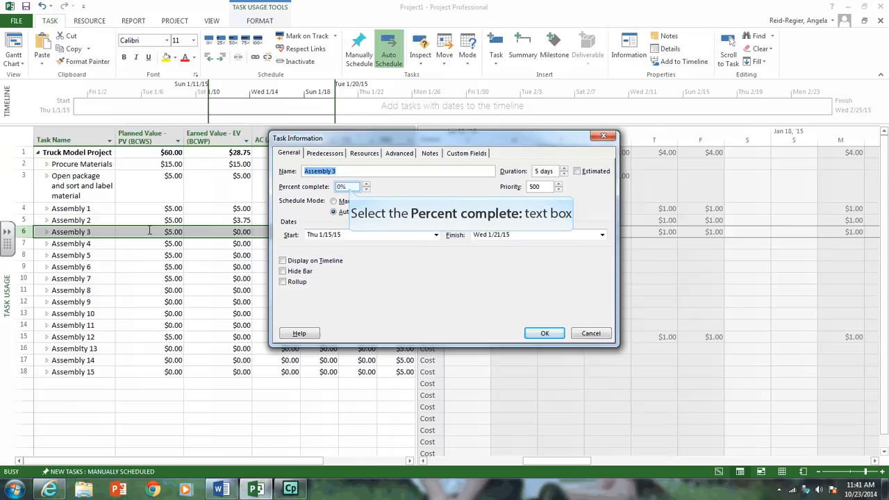
click(347, 186)
text(50)
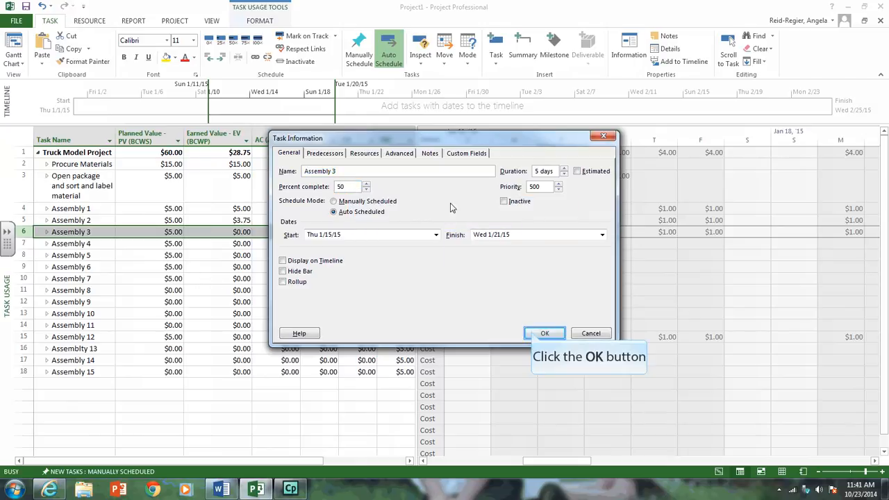
click(544, 334)
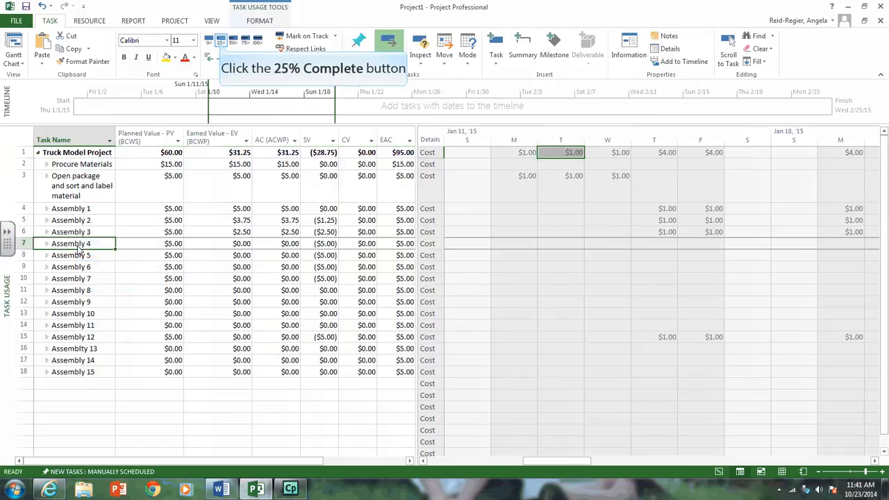
mouse_move(97, 250)
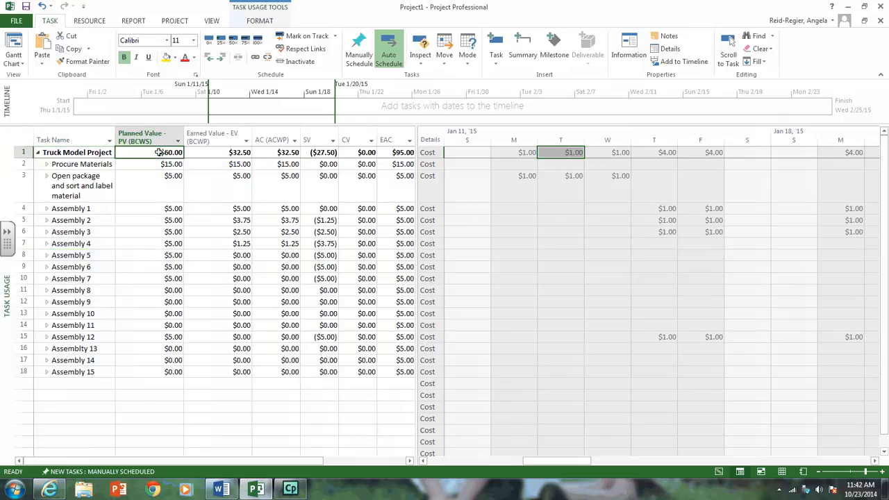
click(239, 152)
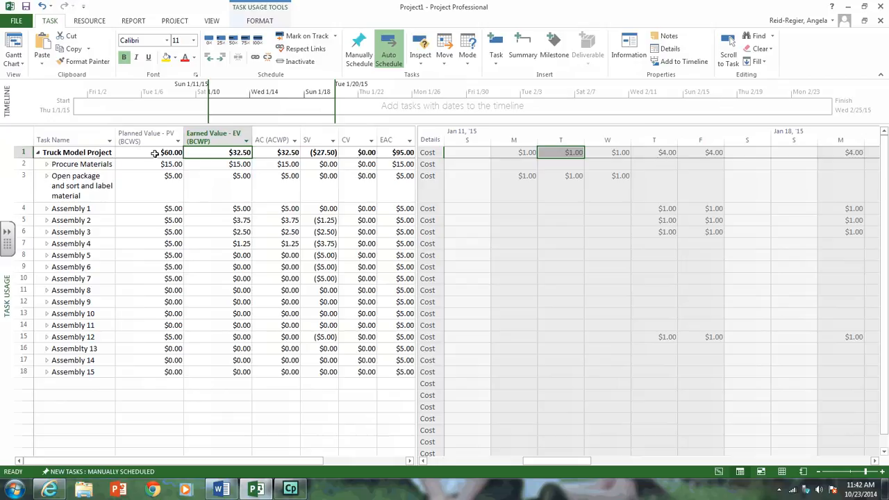
click(289, 152)
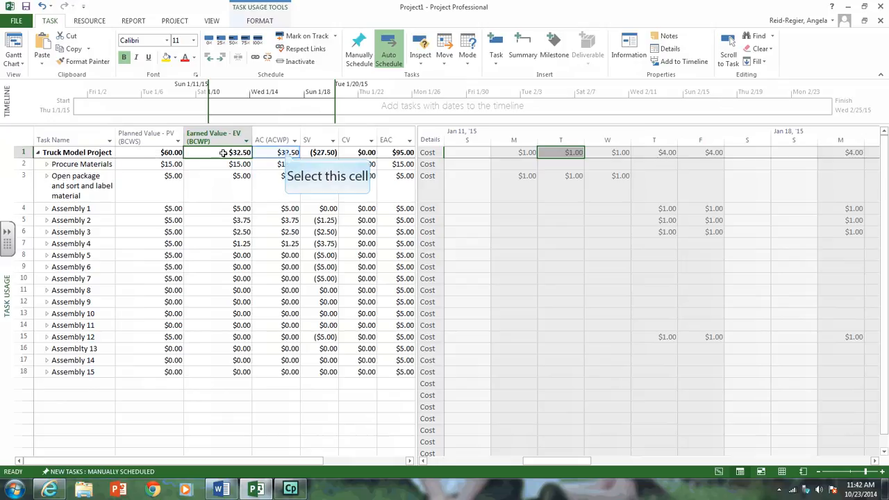
click(289, 152)
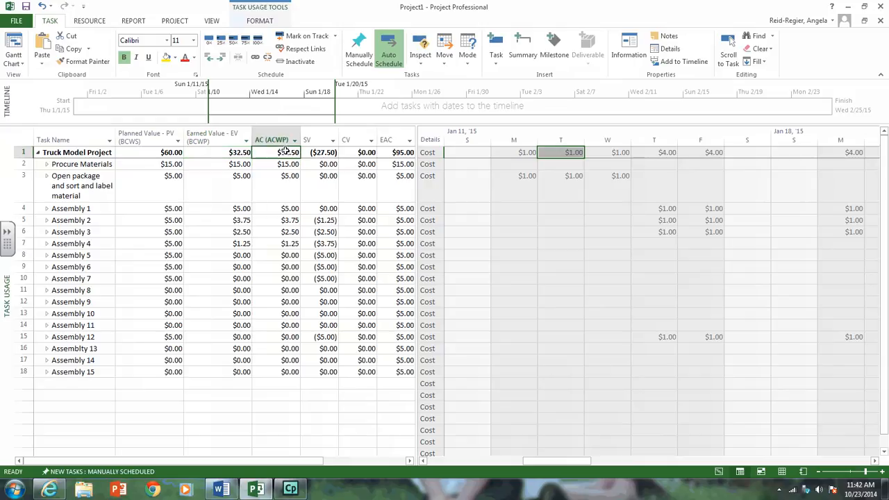